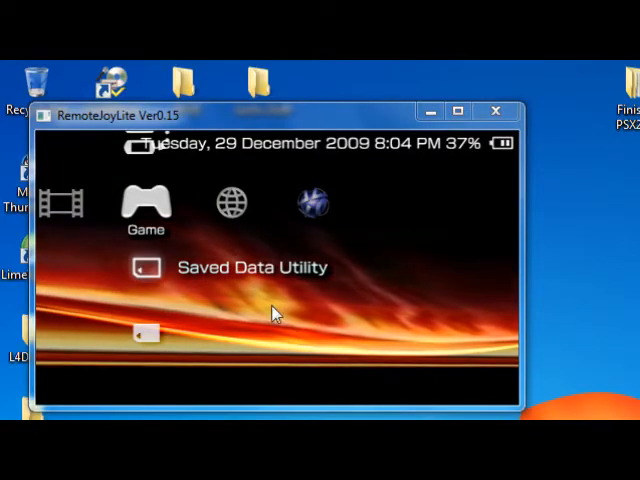
- Download seplugins.rar from the MediaFire shared files page to the desktop
{"action": "left_click", "coordinate": [496, 112]}
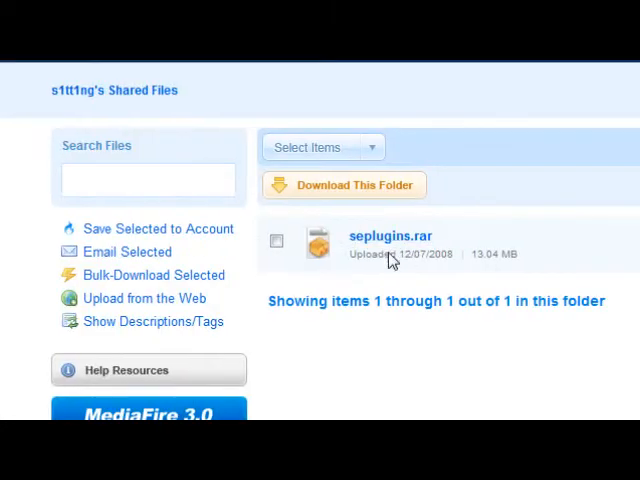
{"action": "left_click", "coordinate": [388, 236]}
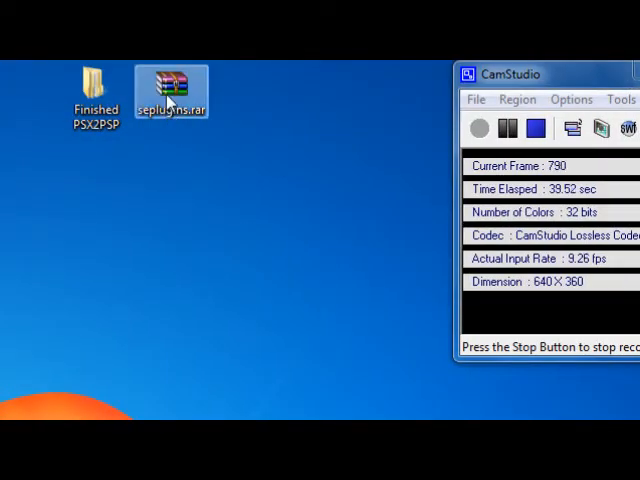
- Extract seplugins.rar and view its popsloader, pops.txt and popsloader.prx contents
{"action": "double_click", "coordinate": [172, 90]}
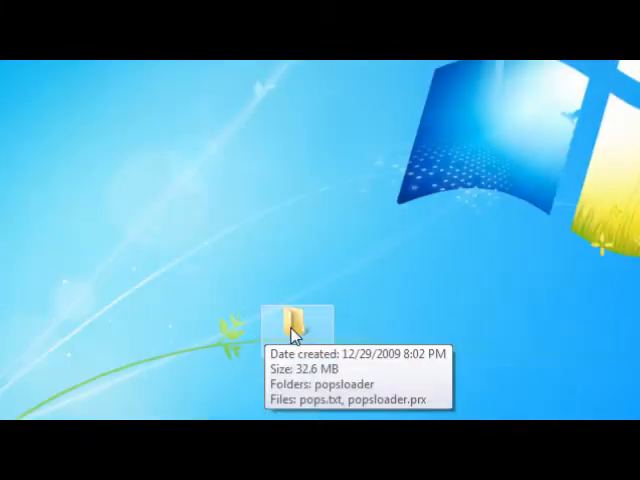
{"action": "double_click", "coordinate": [290, 320]}
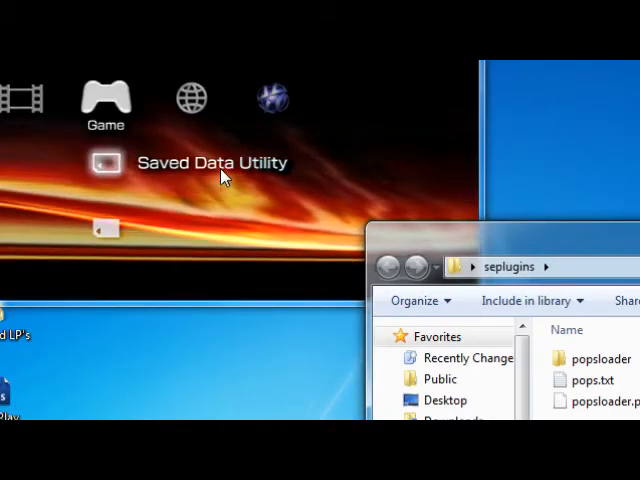
- Browse the connected Memory Stick (E:) via AutoPlay into its existing seplugins folder
{"action": "key", "text": "Left"}
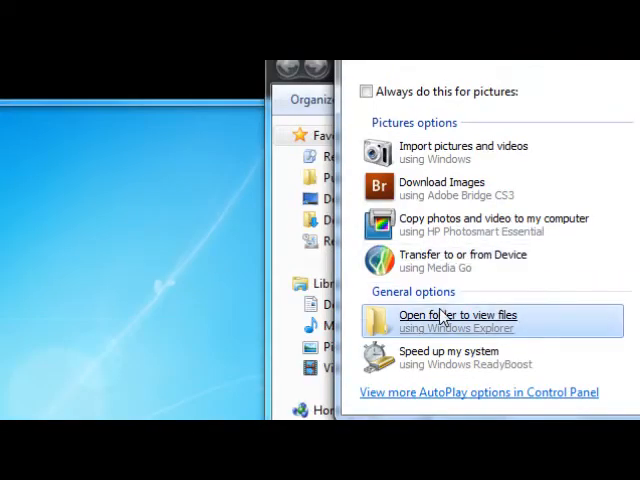
{"action": "left_click", "coordinate": [460, 316]}
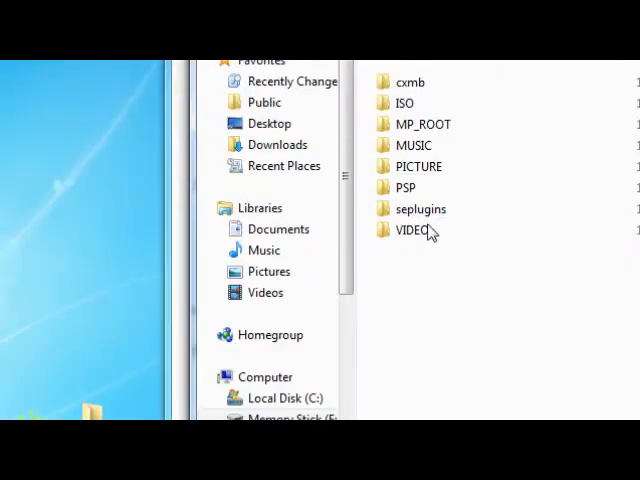
{"action": "left_click", "coordinate": [420, 208]}
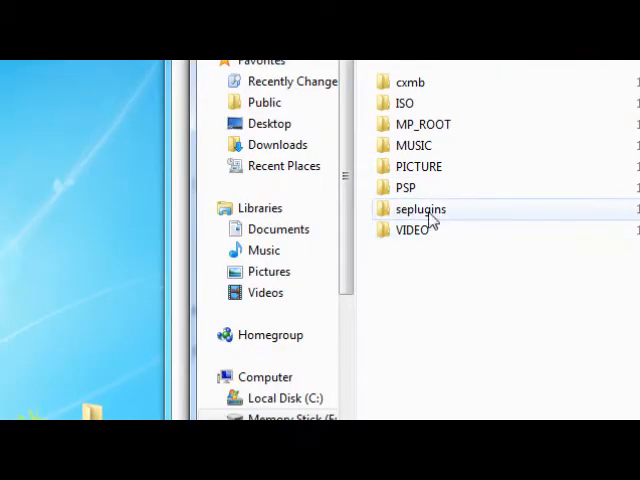
{"action": "double_click", "coordinate": [420, 208]}
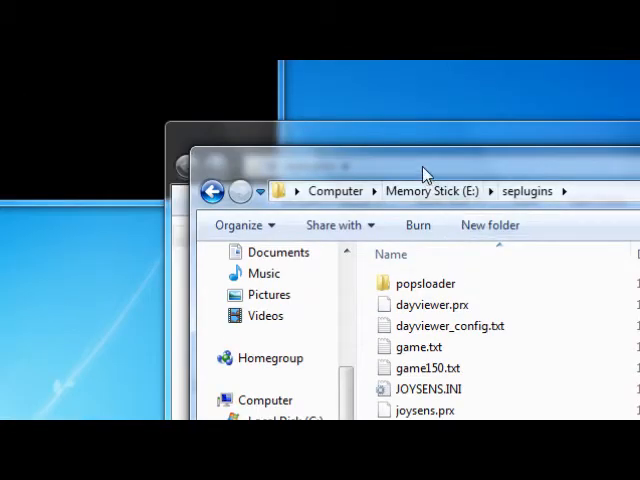
- Return to the memory stick's seplugins folder and view the contents of pops.txt
{"action": "left_click", "coordinate": [212, 192]}
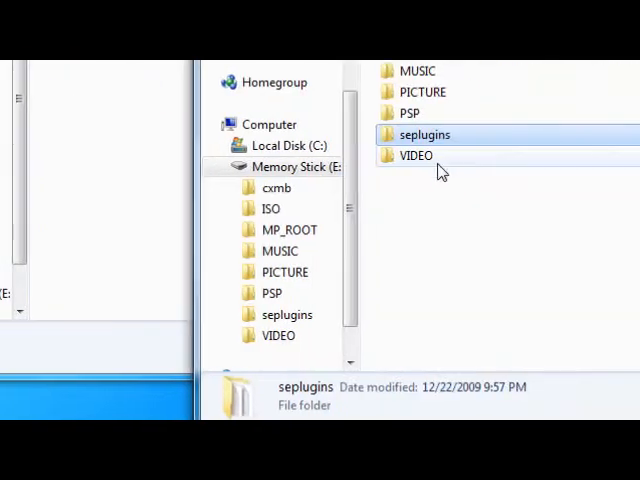
{"action": "double_click", "coordinate": [424, 134]}
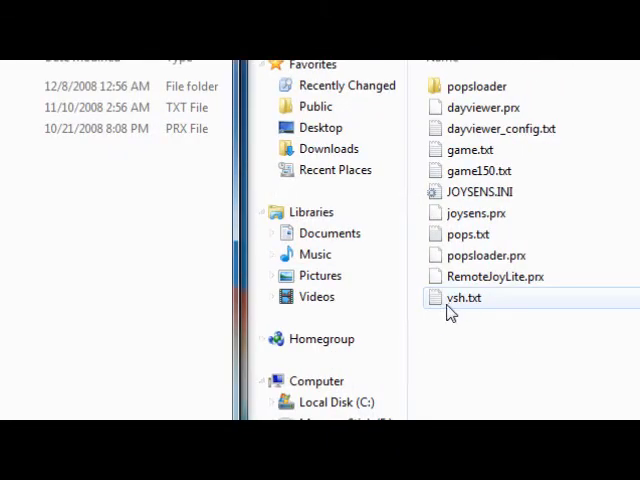
{"action": "left_click", "coordinate": [368, 234]}
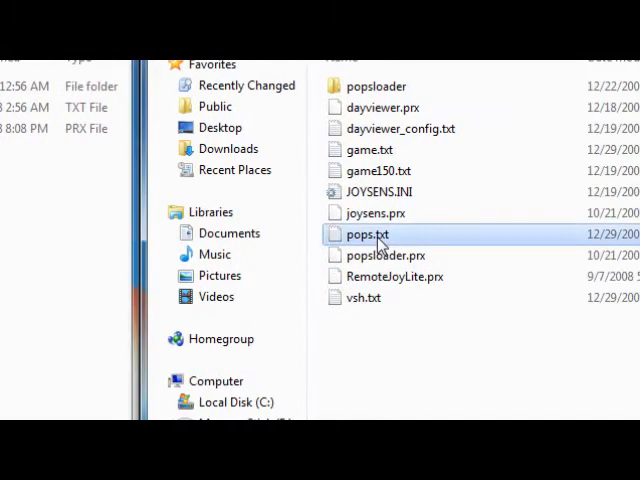
{"action": "double_click", "coordinate": [366, 232]}
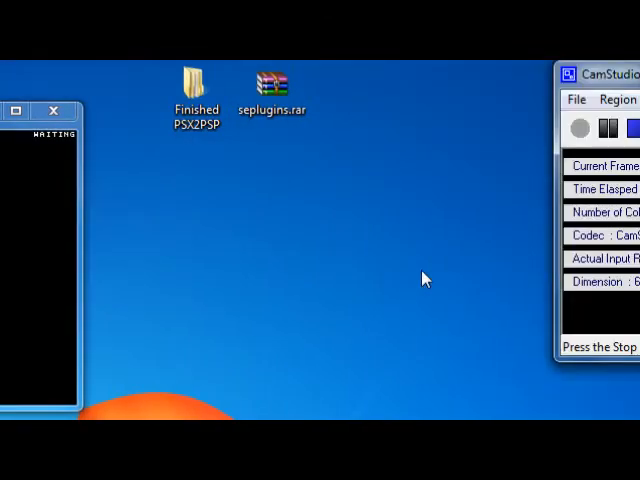
{"action": "mouse_move", "coordinate": [340, 276]}
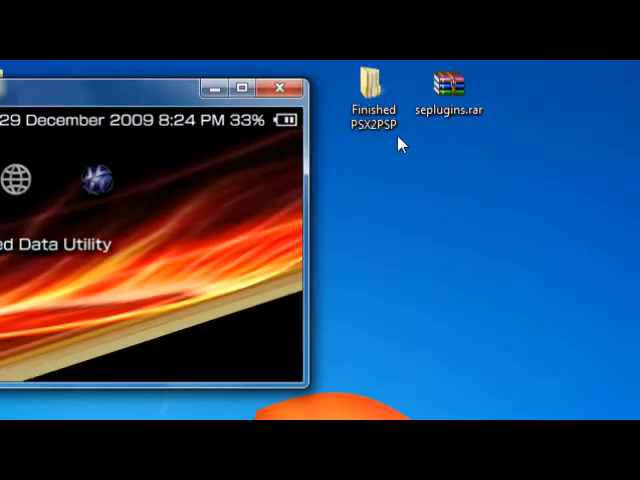
- View the Finished PSX2PSP folder on the desktop before reconnecting the PSP
{"action": "double_click", "coordinate": [372, 78]}
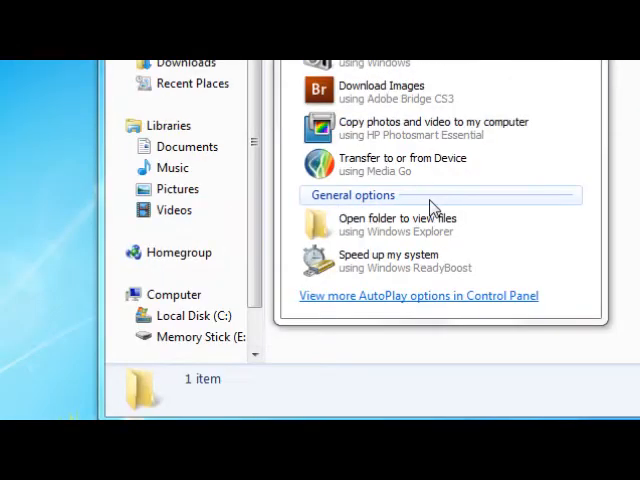
- Browse the memory stick through PSP and GAME into the Crash Bandicoot 2 folder holding EBOOT.PBP
{"action": "left_click", "coordinate": [396, 224]}
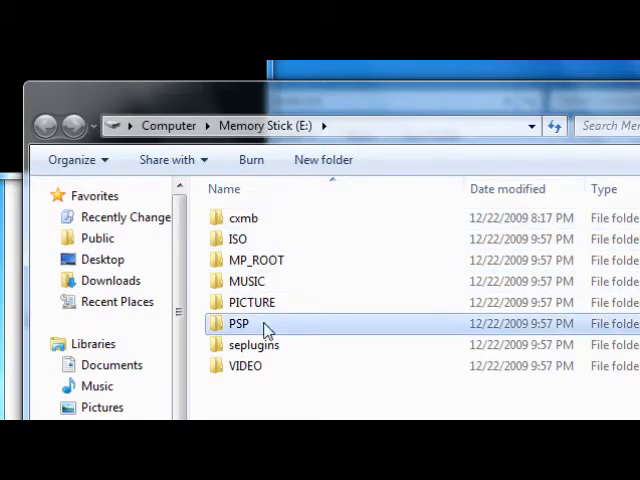
{"action": "double_click", "coordinate": [238, 324]}
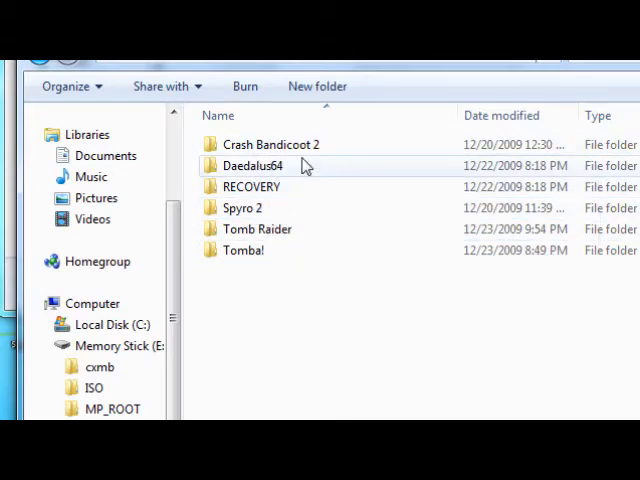
{"action": "double_click", "coordinate": [270, 144]}
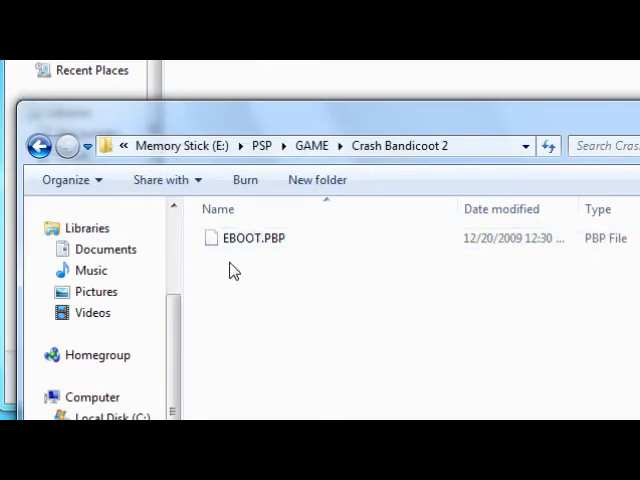